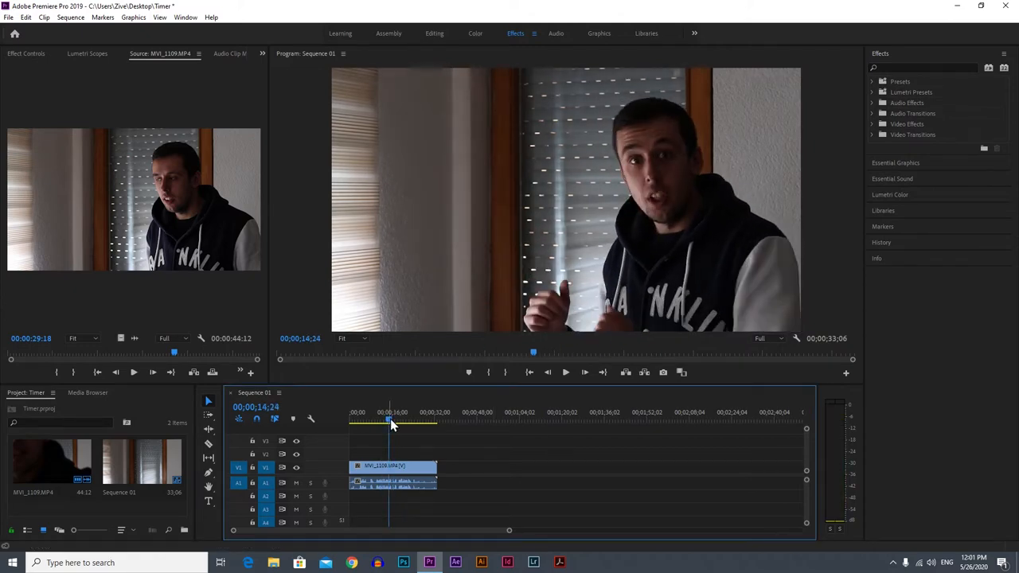
- Return the sequence playhead to 00;00;00;00
drag(390, 419, 380, 419)
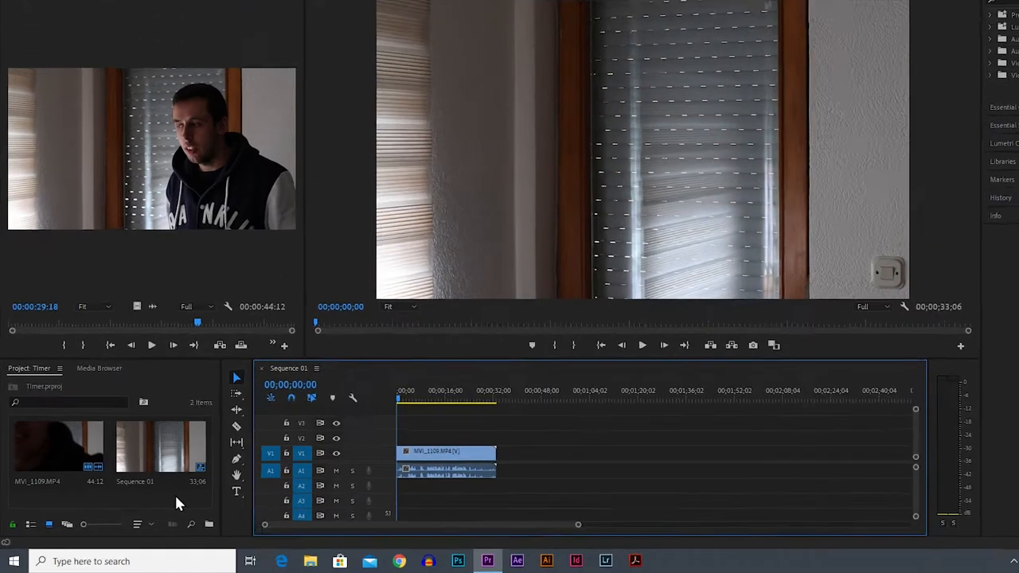
- Create a 1920×1080 Transparent Video item via the Project panel's New Item menu
right_click(178, 503)
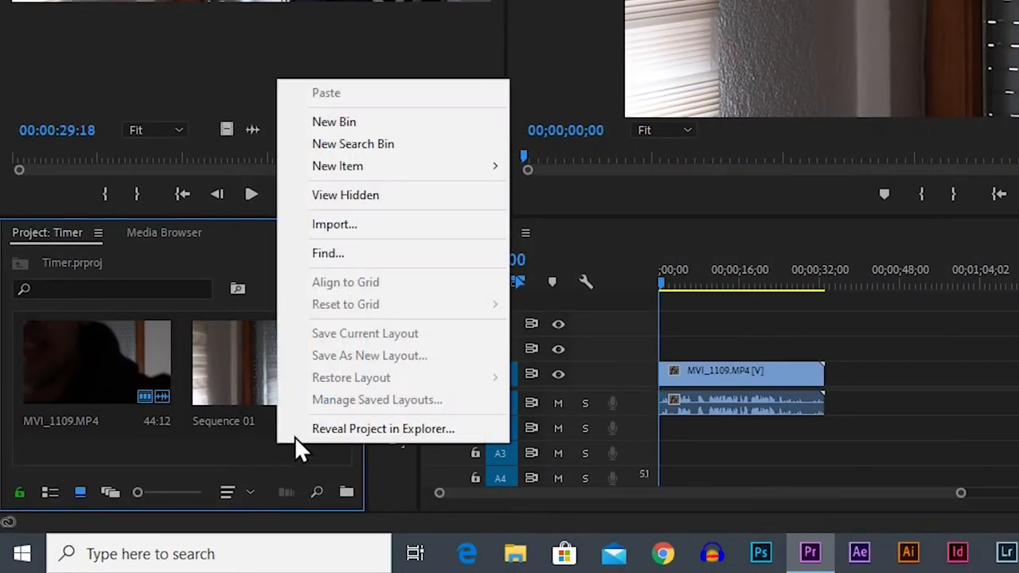
mouse_move(338, 166)
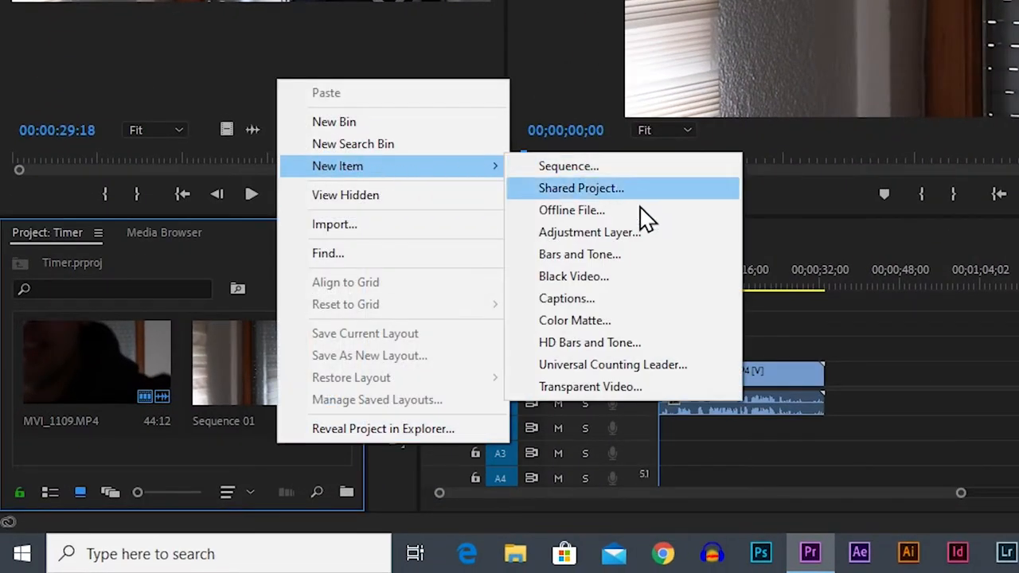
click(590, 387)
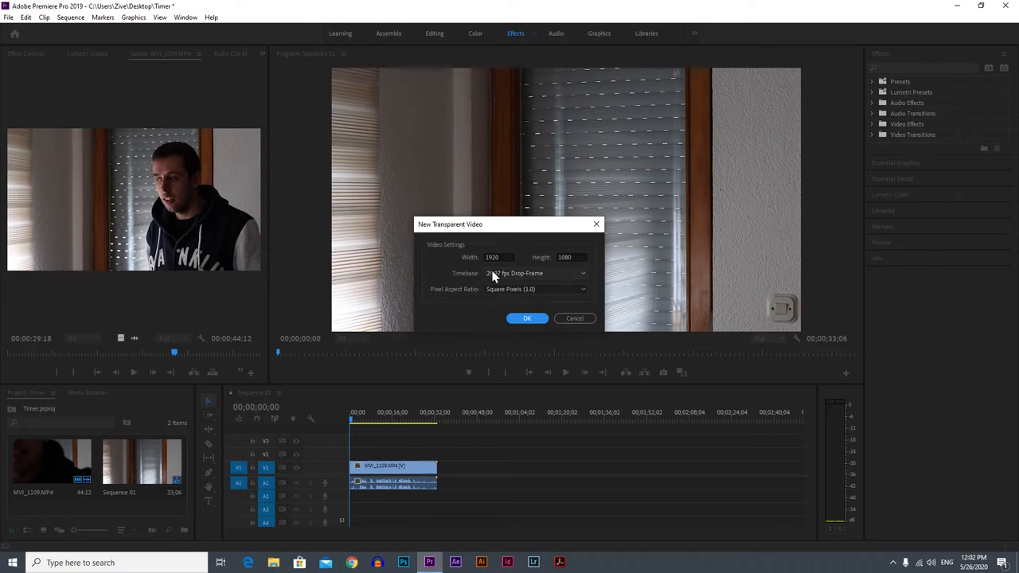
click(527, 318)
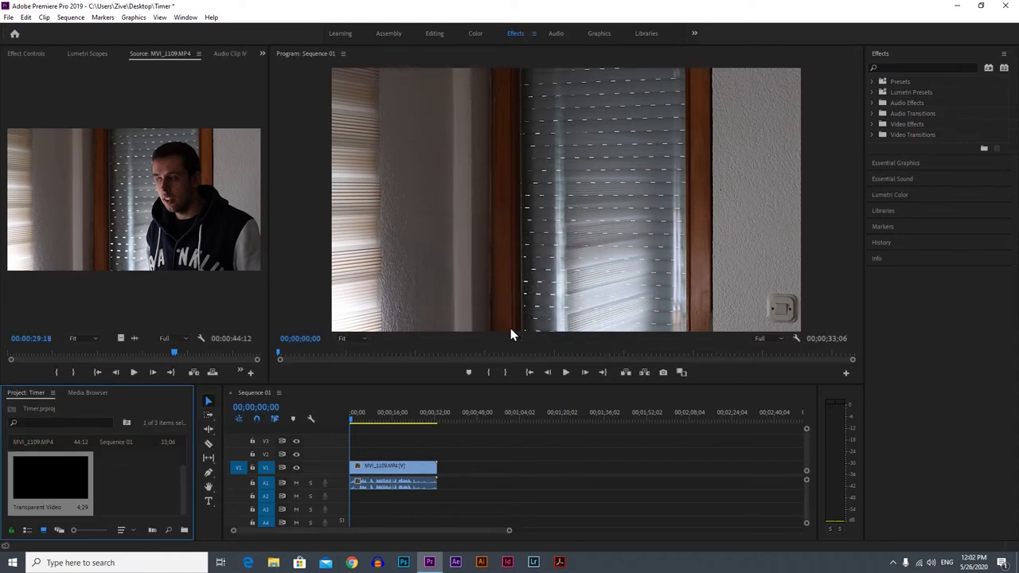
mouse_move(67, 484)
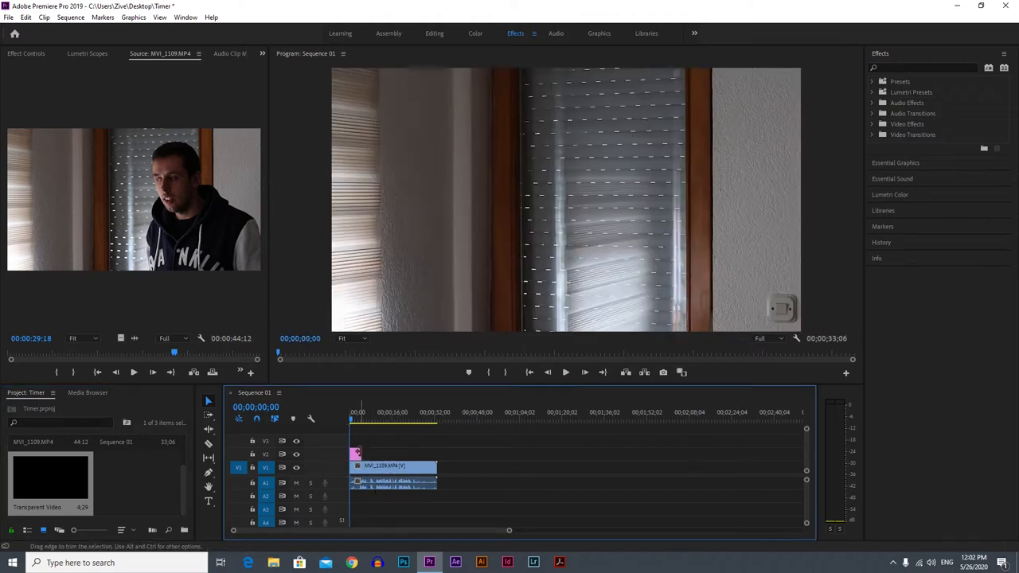
- Stretch the Transparent Video on V2 to match the end of MVI_1109.MP4
drag(359, 453, 442, 454)
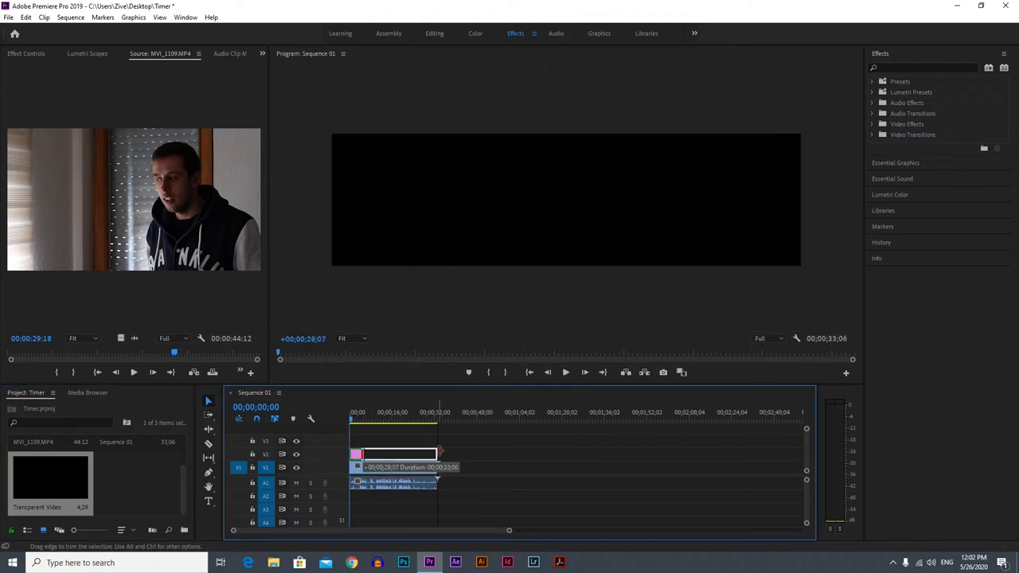
click(387, 420)
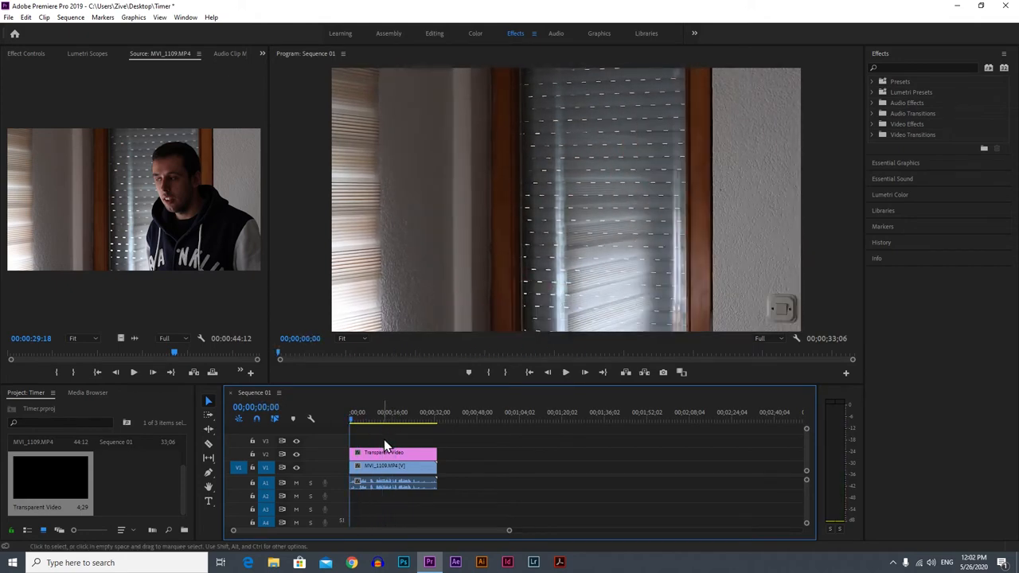
mouse_move(370, 437)
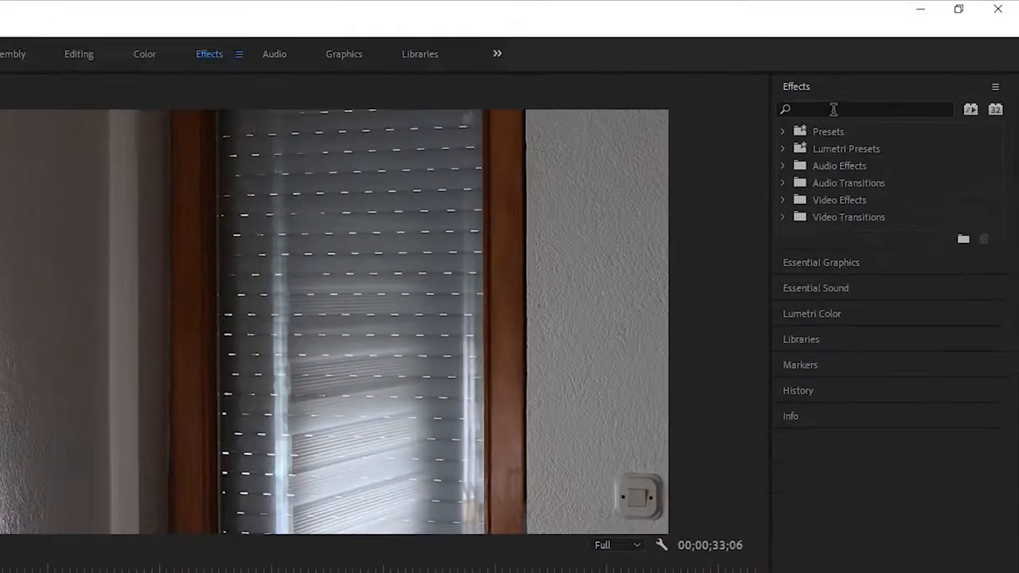
- Search the Effects panel for 'timeco' to find the Timecode video effect
text(t)
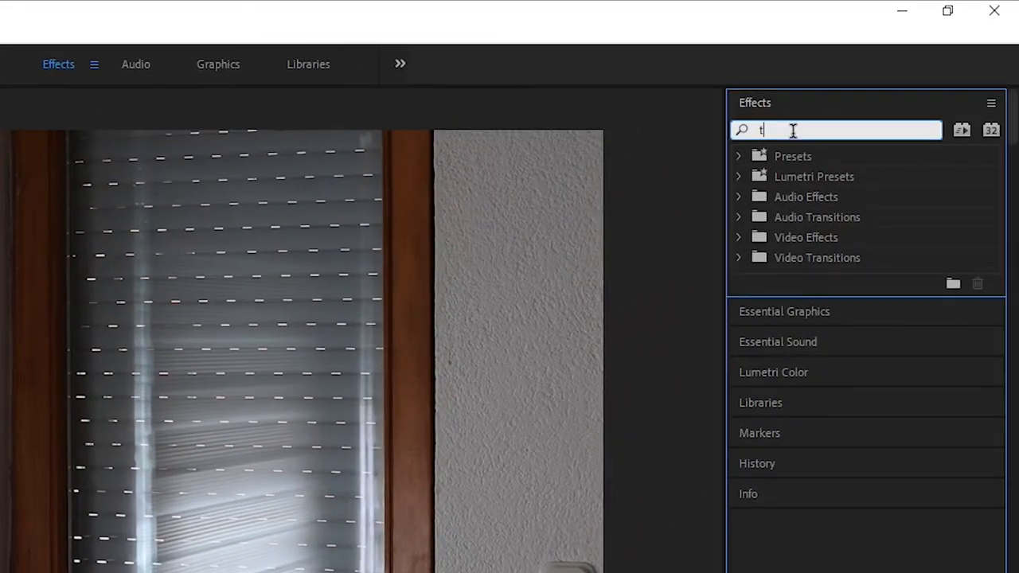
text(imeco)
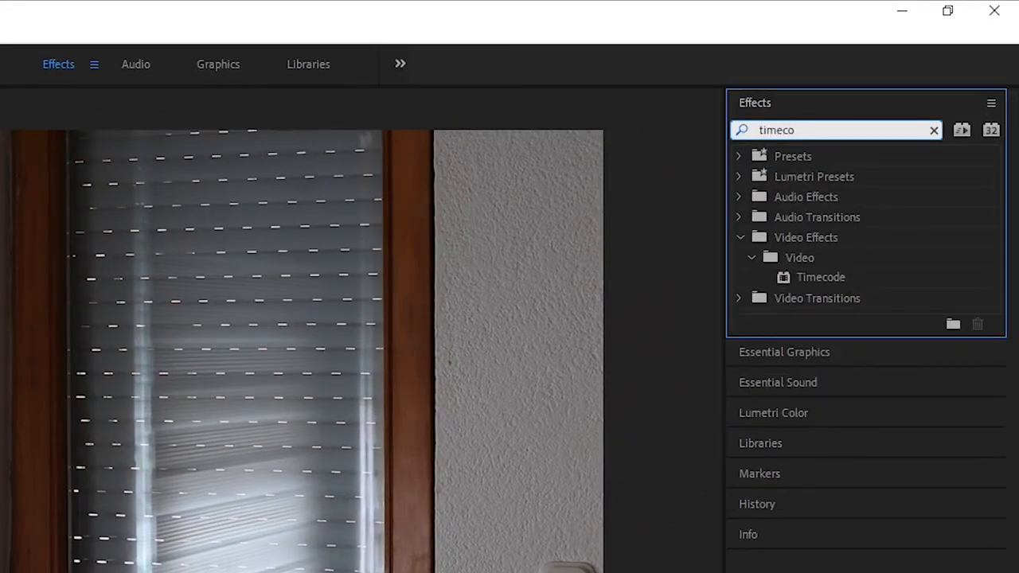
mouse_move(820, 287)
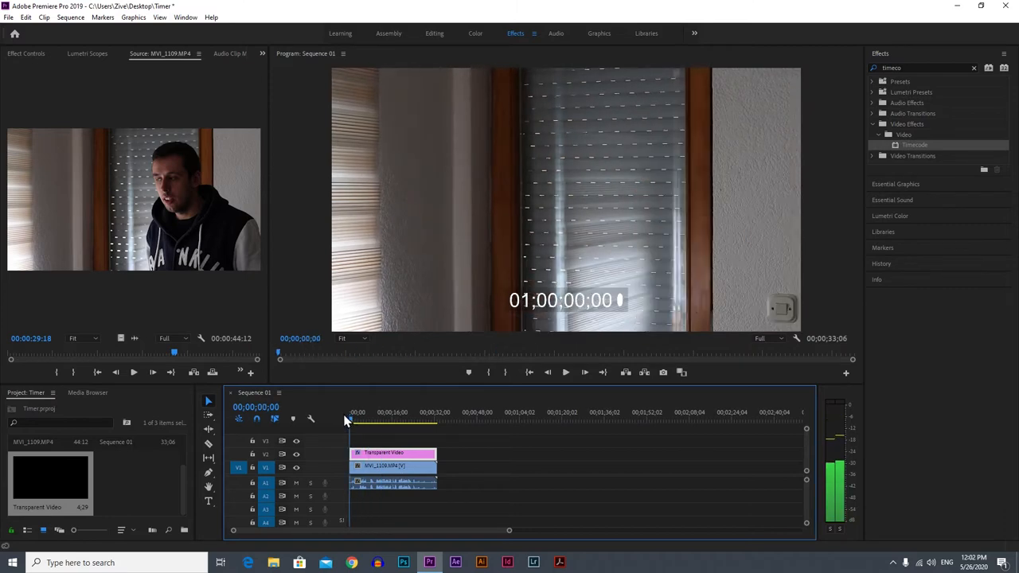
mouse_move(585, 346)
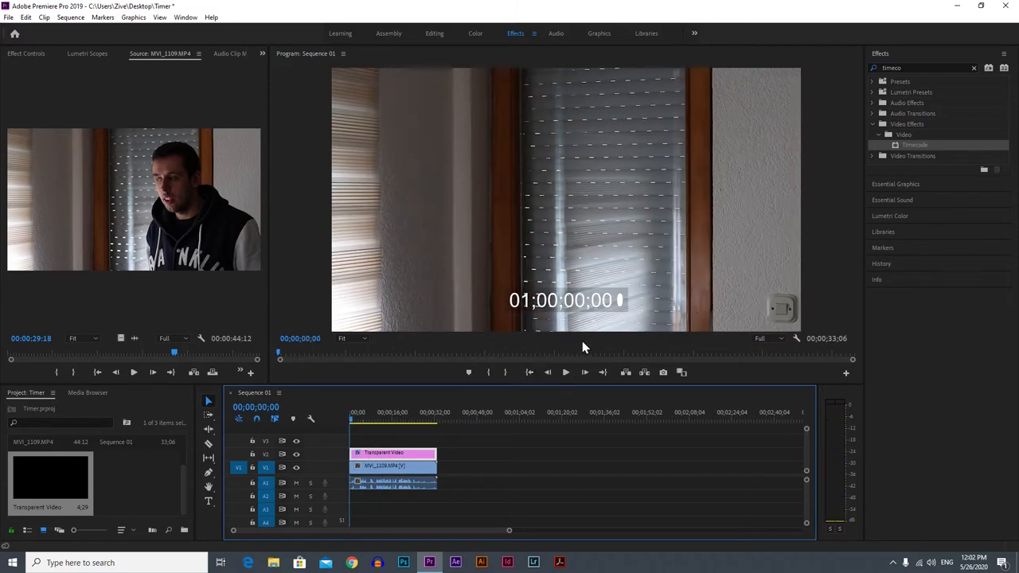
mouse_move(622, 306)
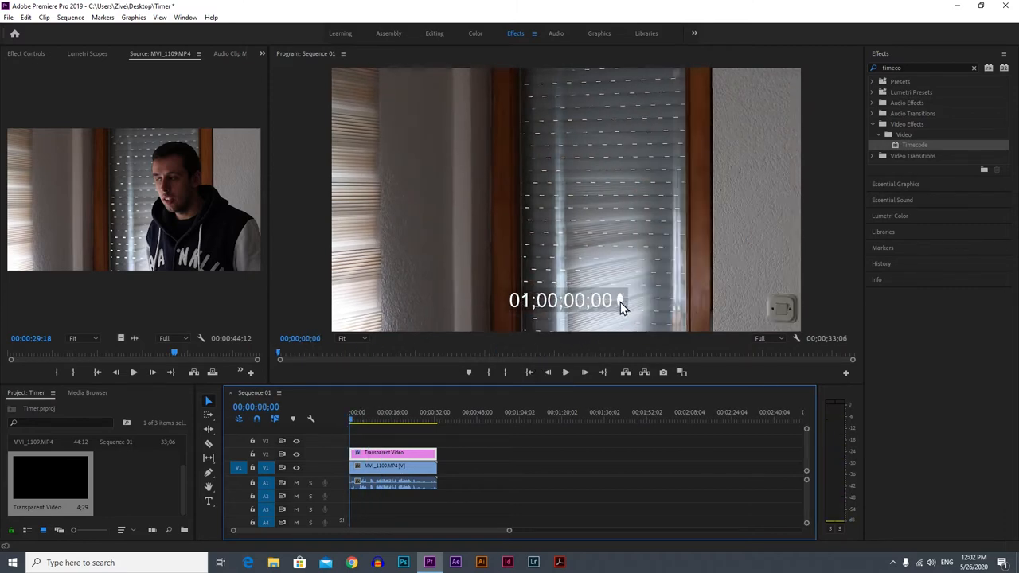
mouse_move(292, 141)
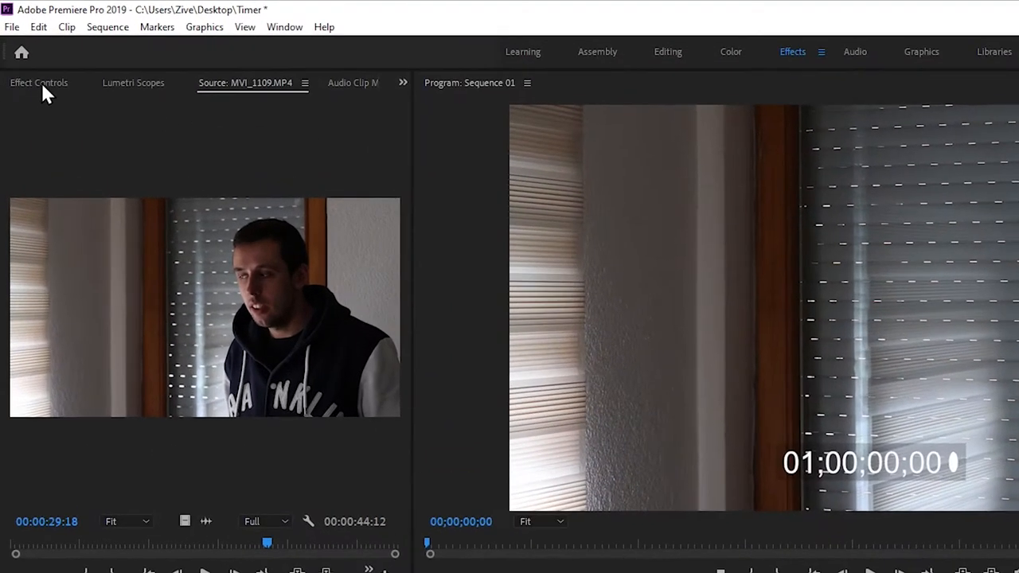
- Show the Timecode effect's settings for the transparent clip in Effect Controls
click(39, 83)
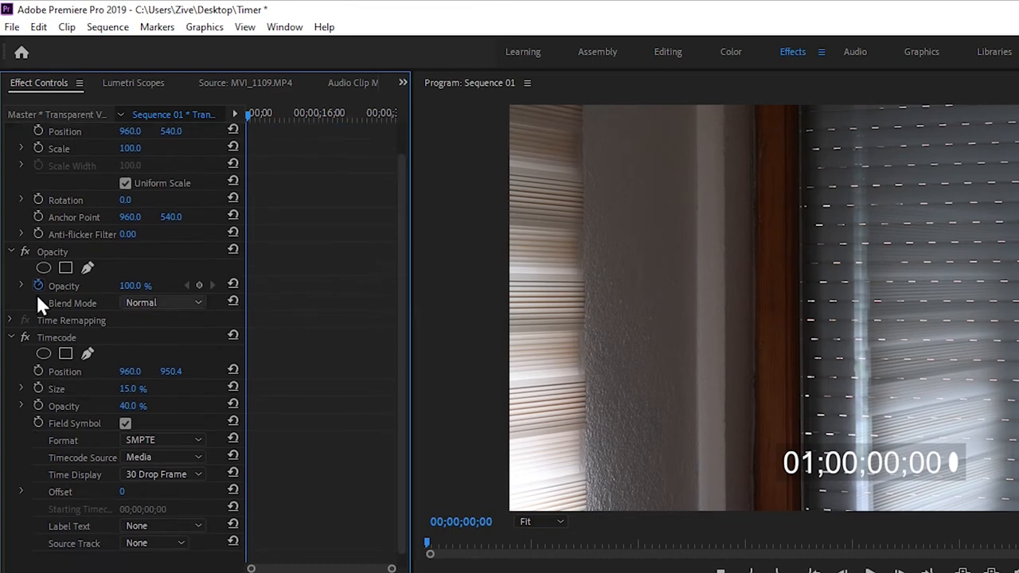
mouse_move(110, 341)
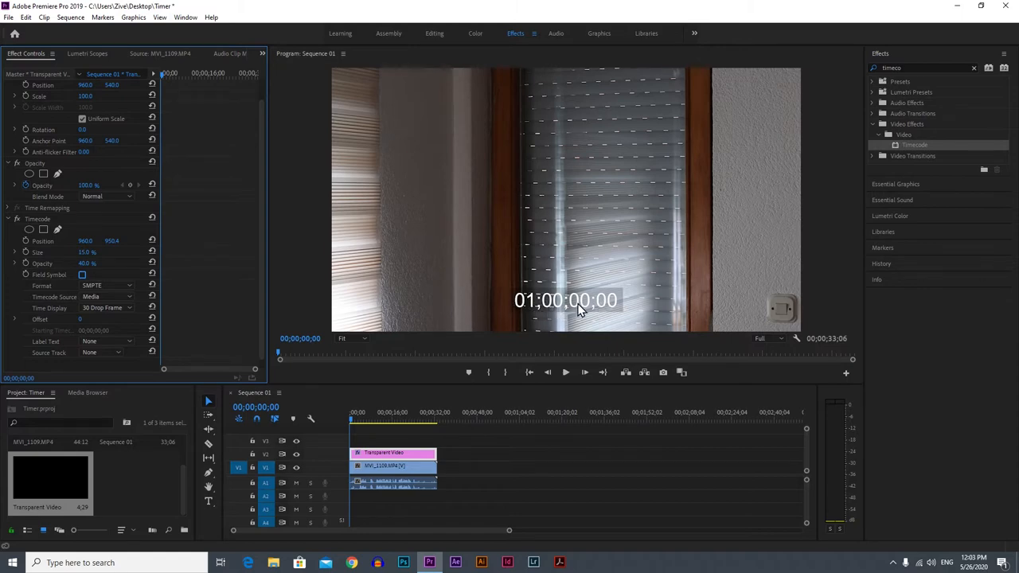
mouse_move(555, 311)
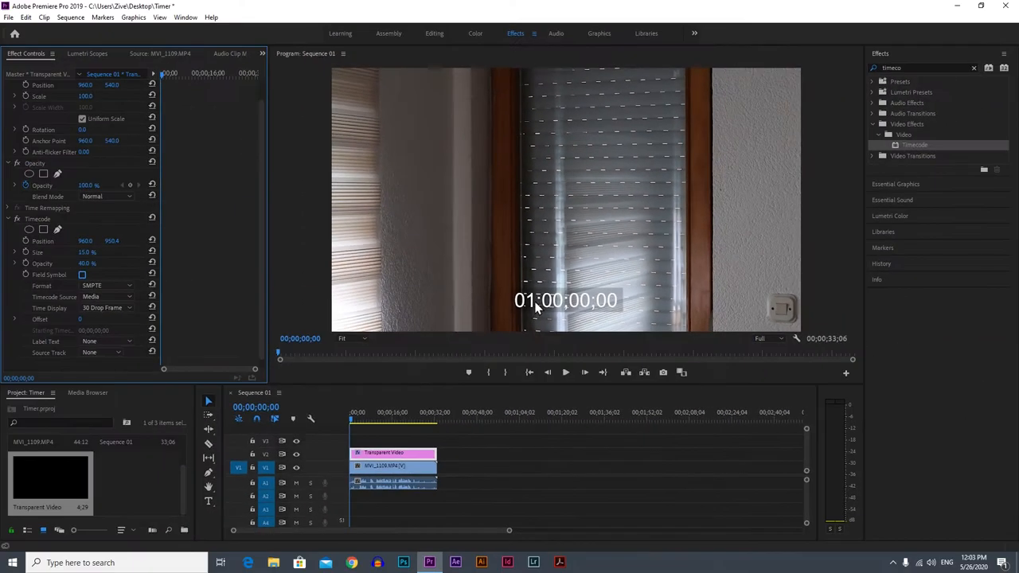
mouse_move(612, 313)
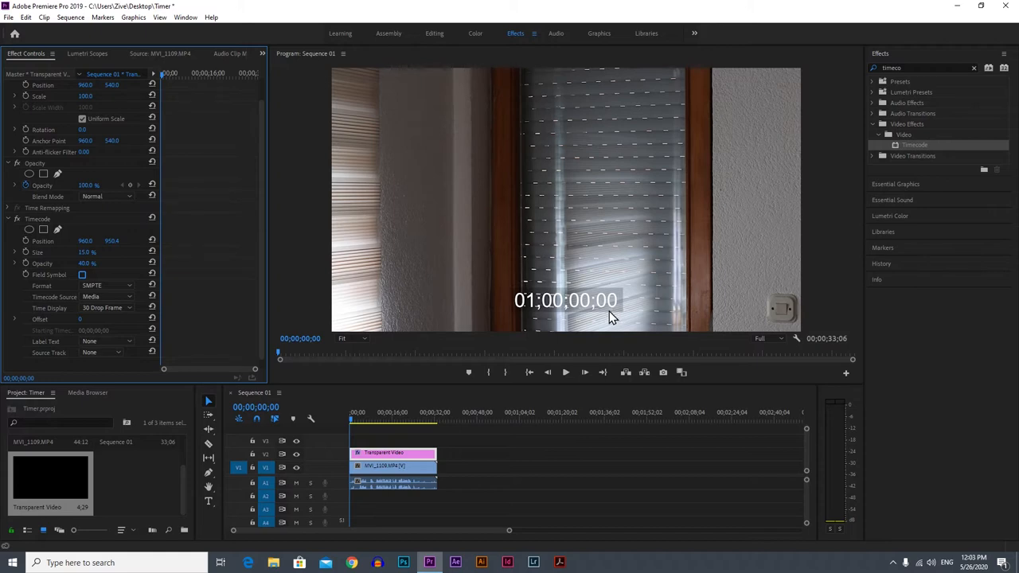
mouse_move(529, 311)
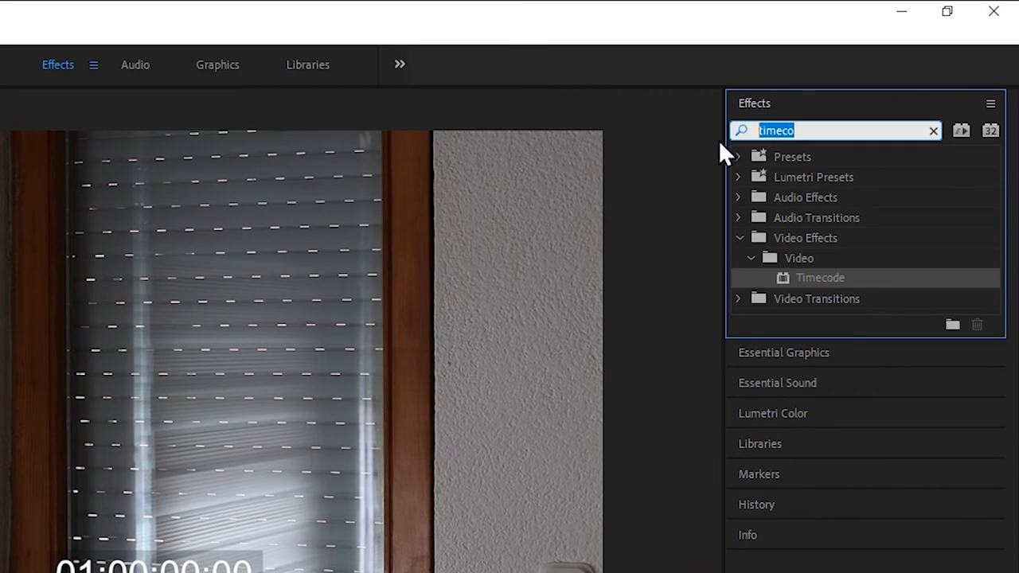
- Add a Crop effect trimming the left and right so the overlay reads 00;00;00
text(crop)
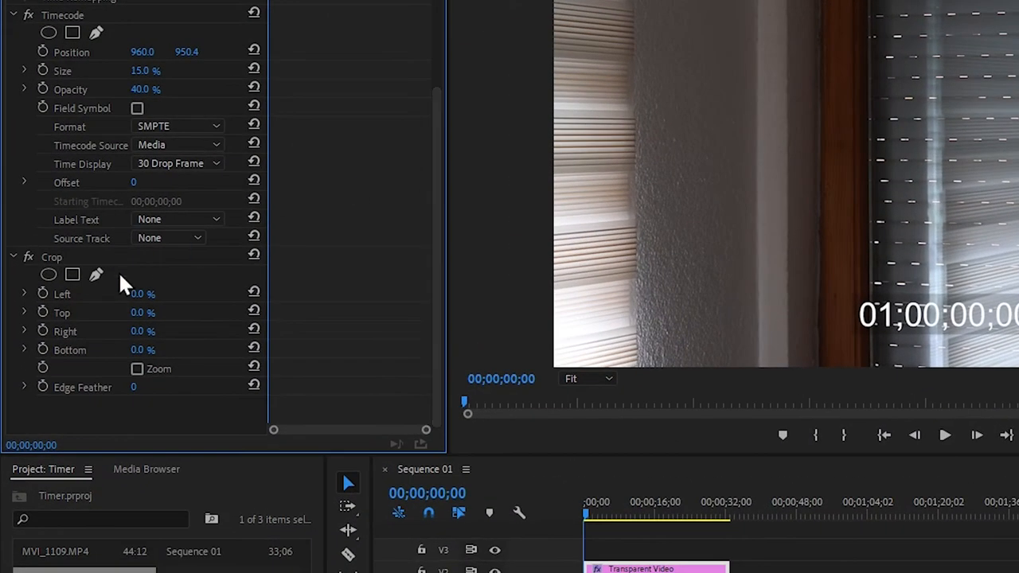
mouse_move(70, 267)
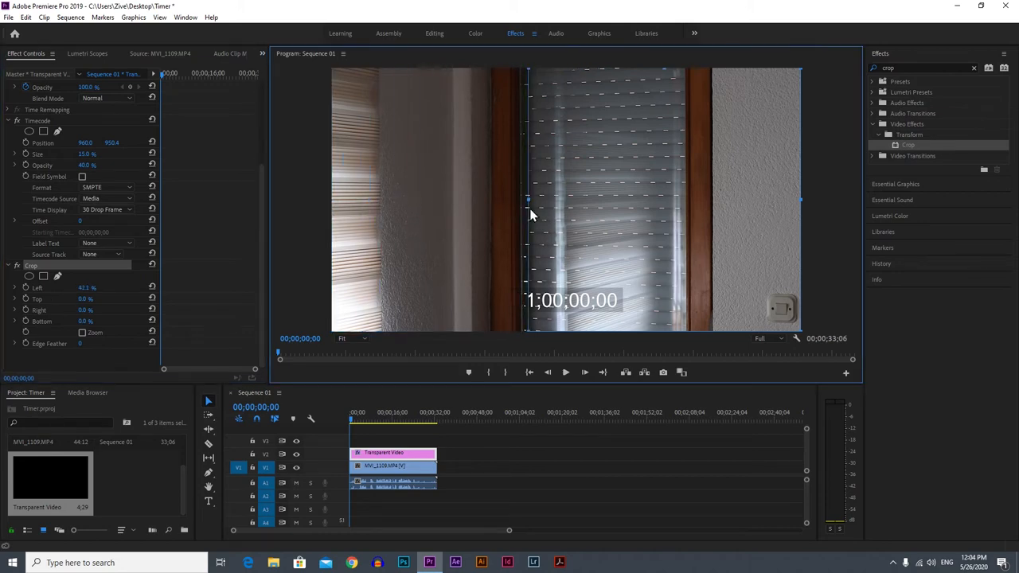
drag(526, 199, 541, 199)
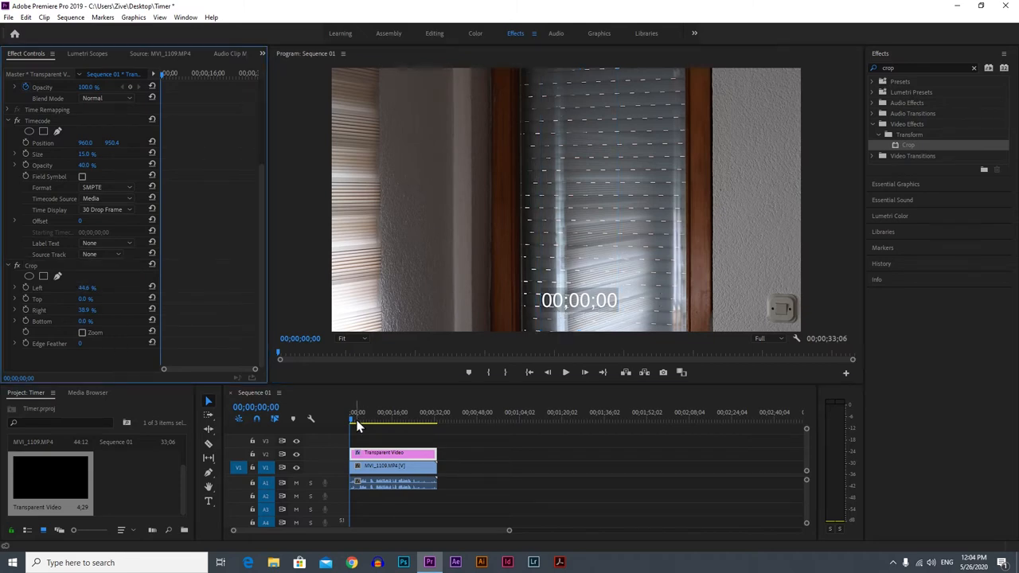
mouse_move(332, 423)
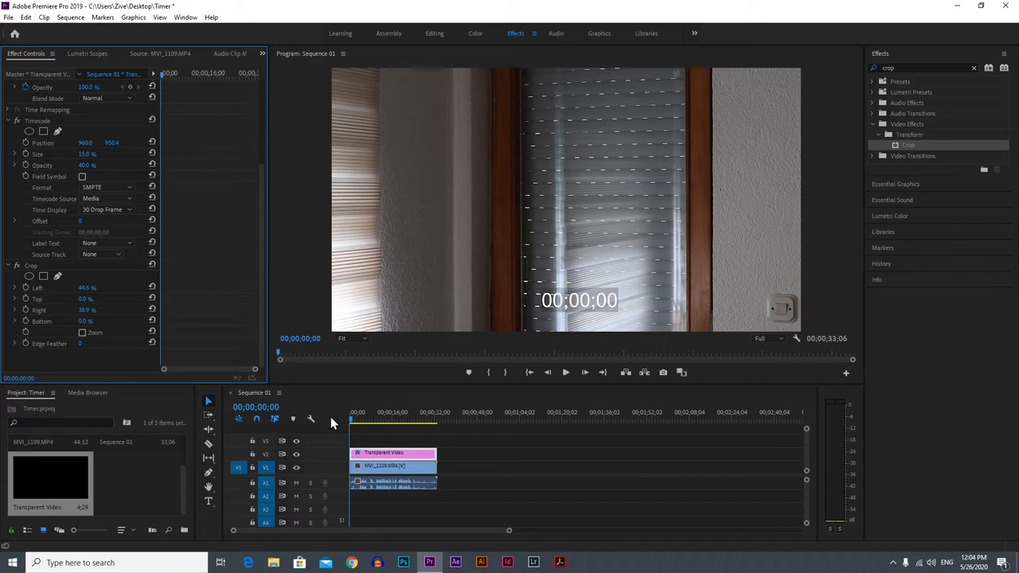
click(389, 417)
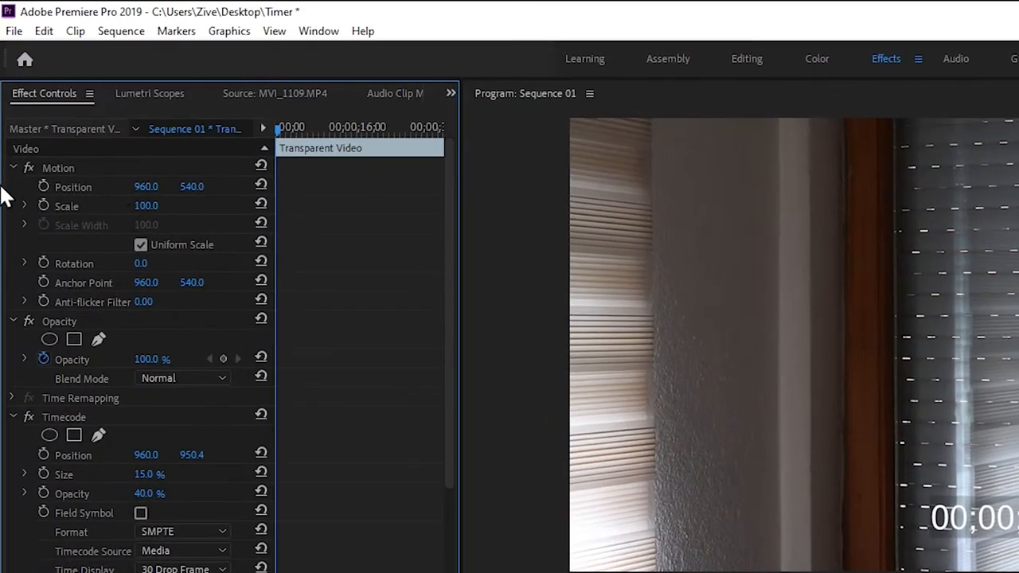
mouse_move(161, 191)
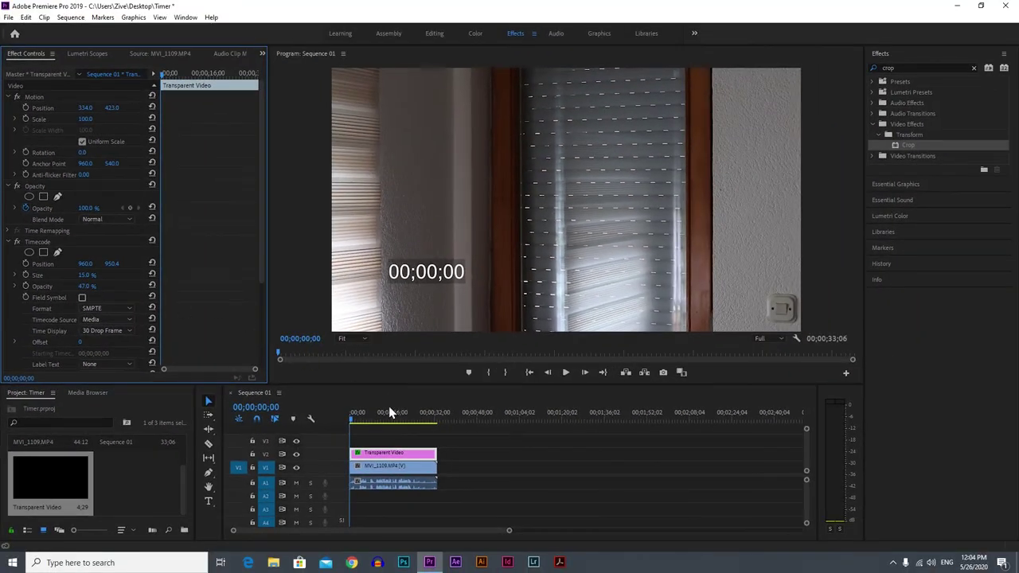
- Play back the repositioned counter, then bring up options for the camera clip's audio
click(565, 373)
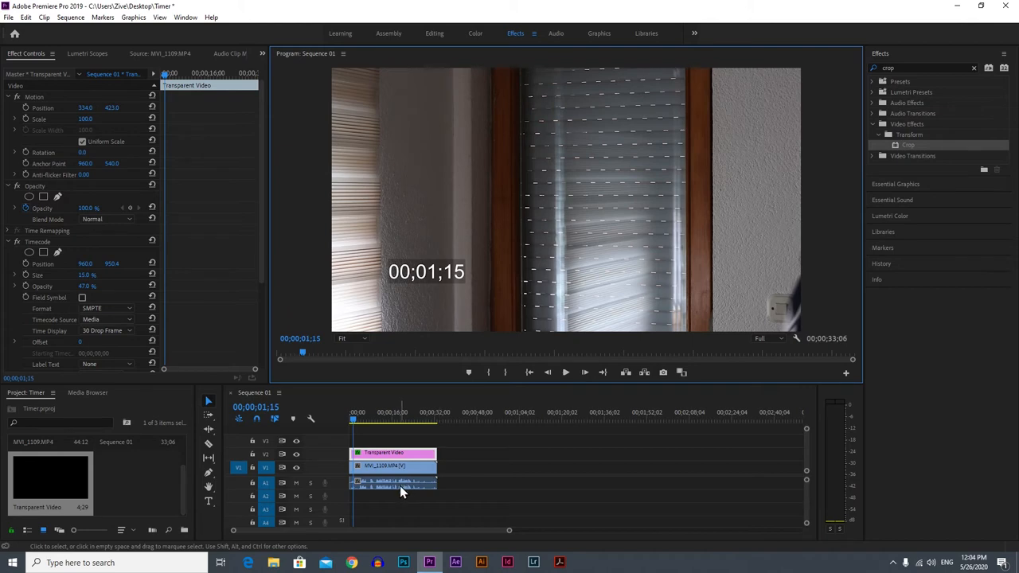
right_click(400, 493)
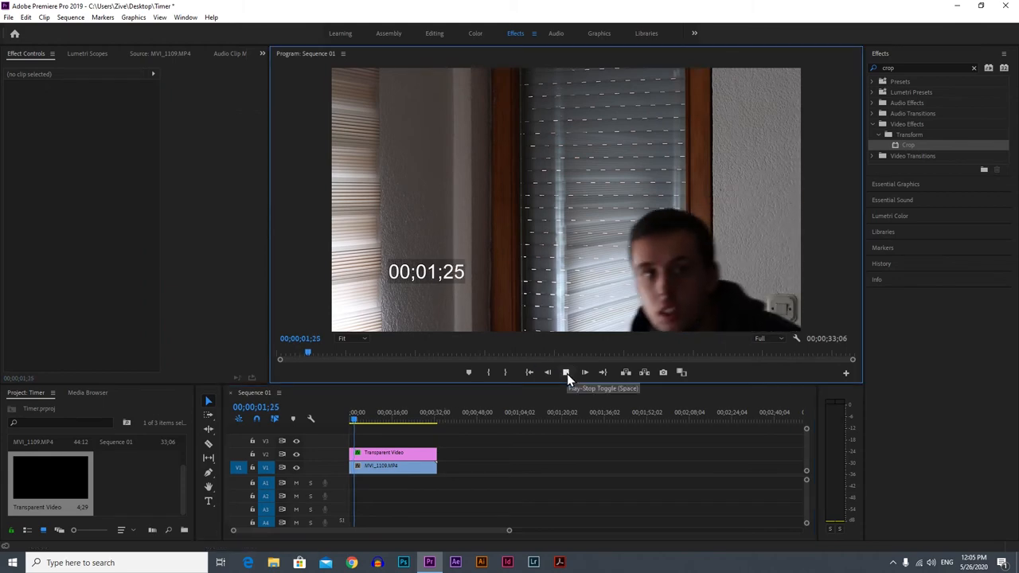
- Preview the counter running without audio and return the playhead to the start
click(565, 372)
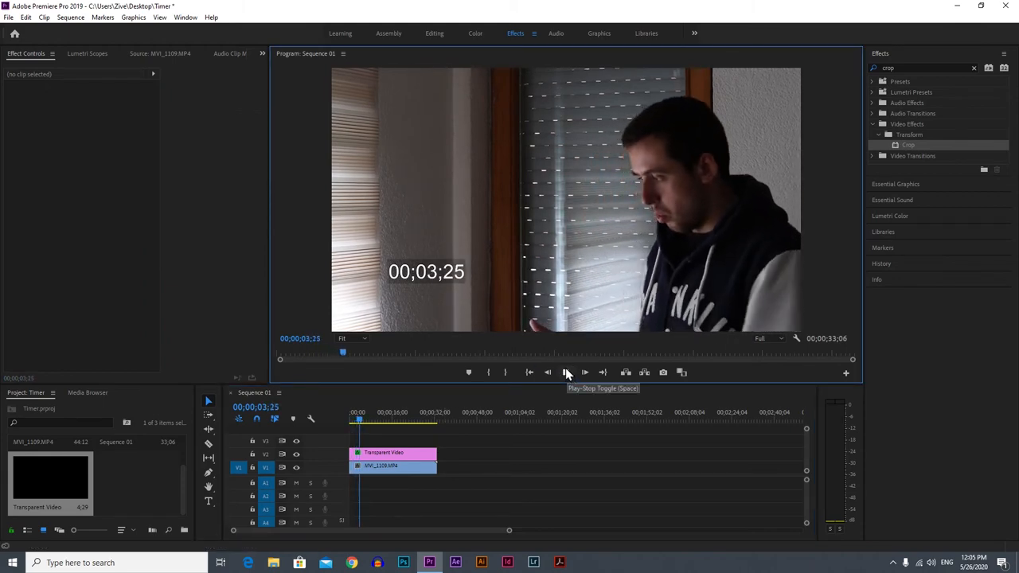
click(565, 373)
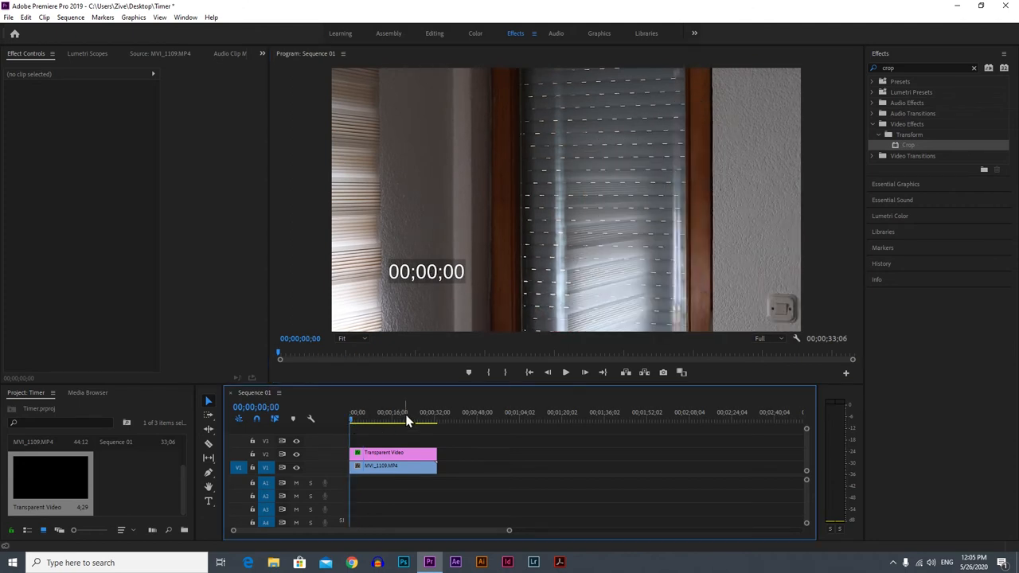
click(358, 420)
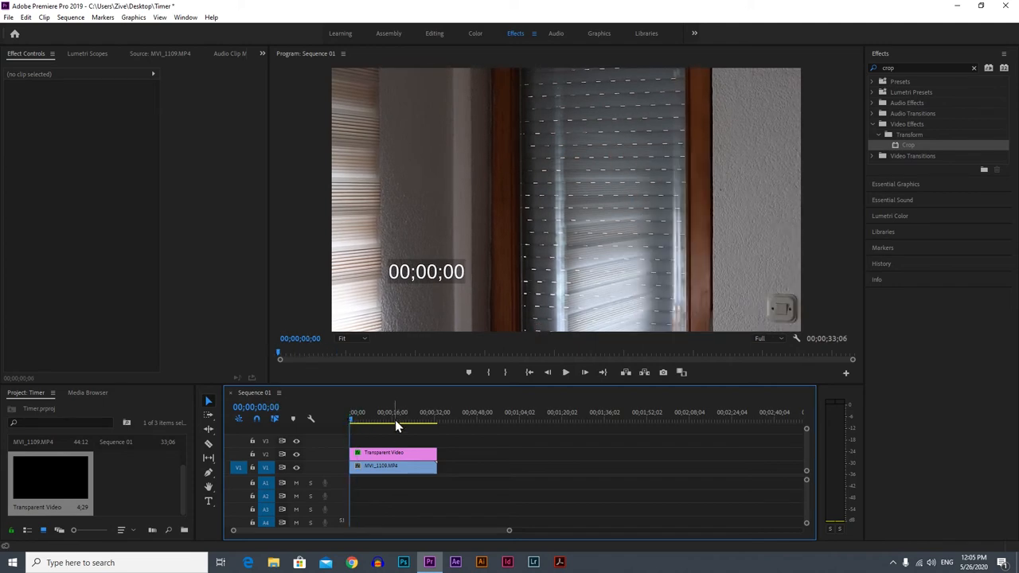
right_click(390, 453)
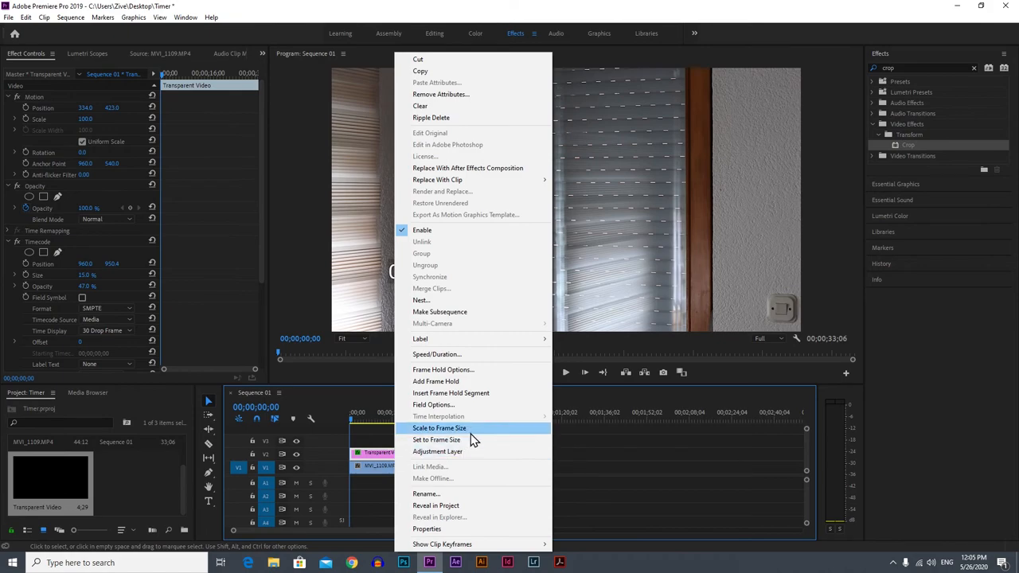
click(437, 354)
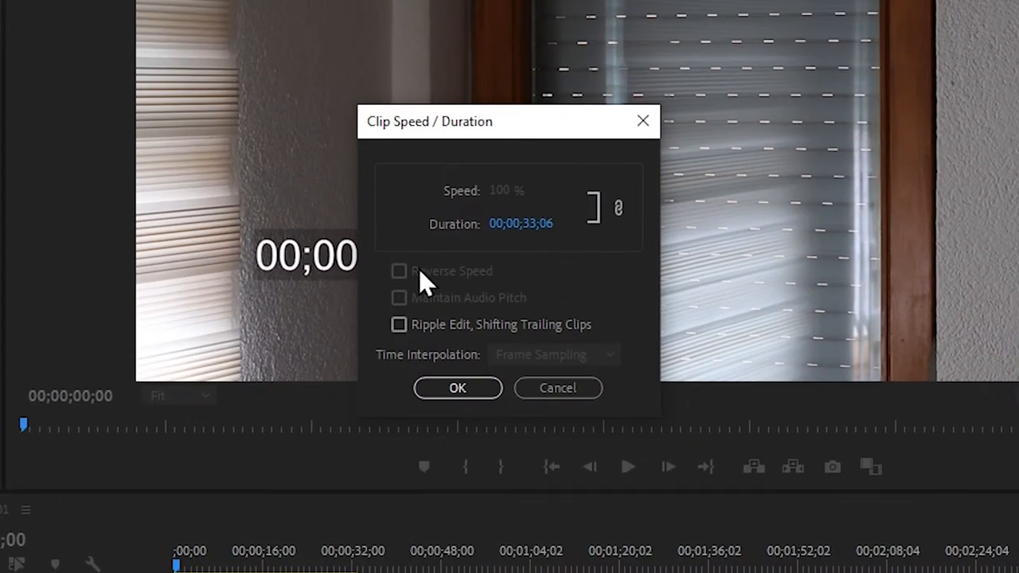
mouse_move(415, 276)
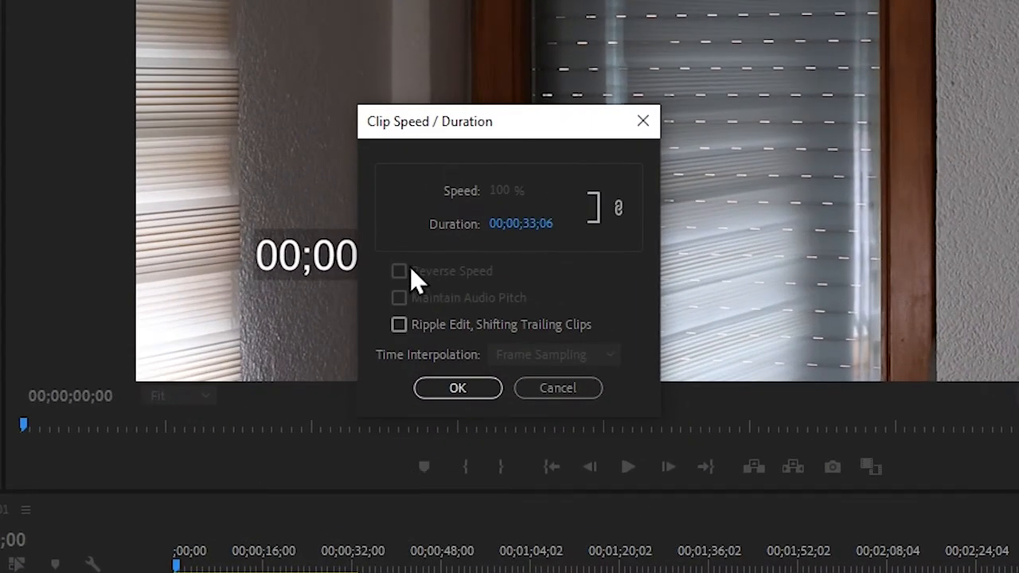
mouse_move(482, 287)
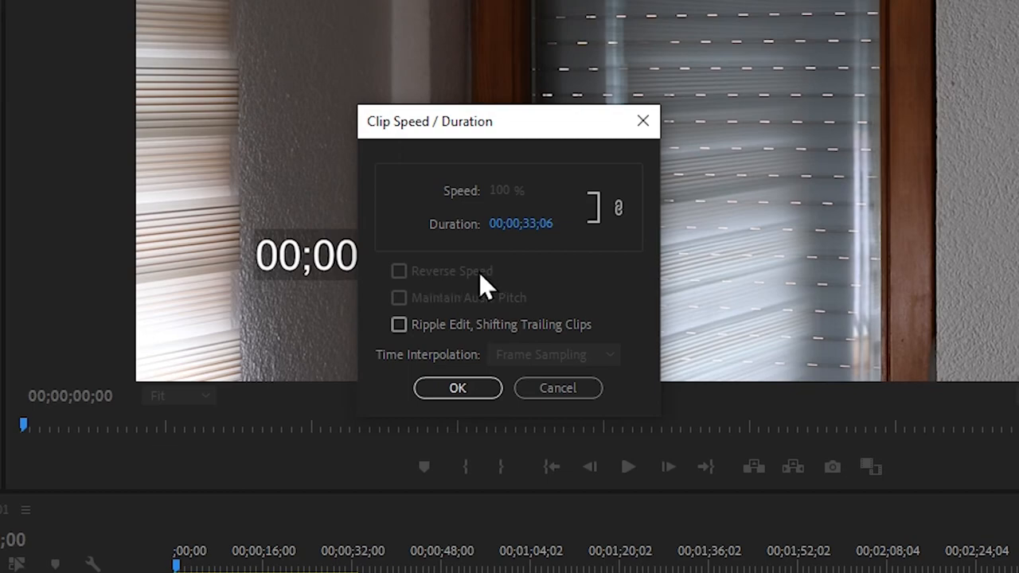
mouse_move(558, 387)
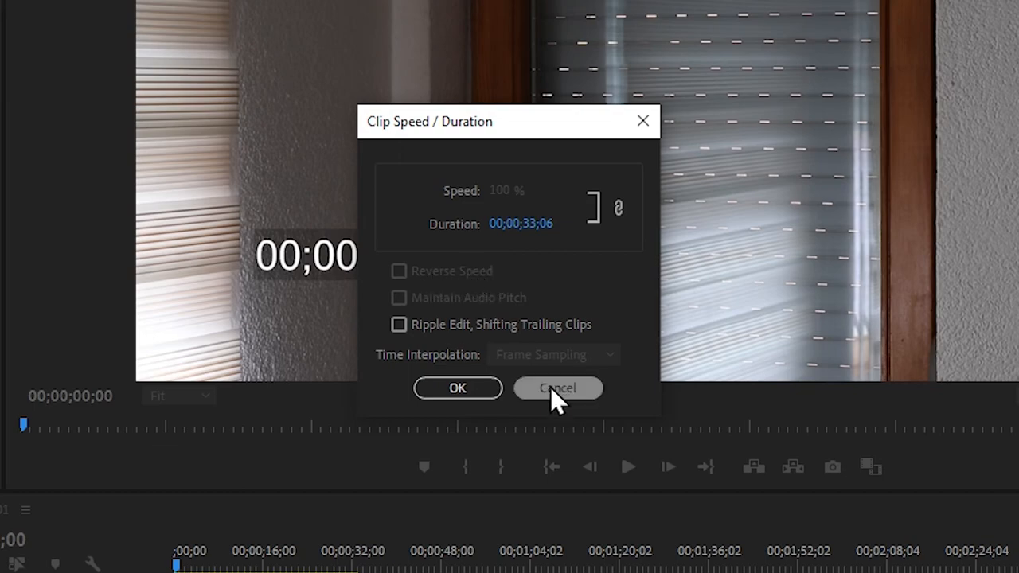
click(558, 387)
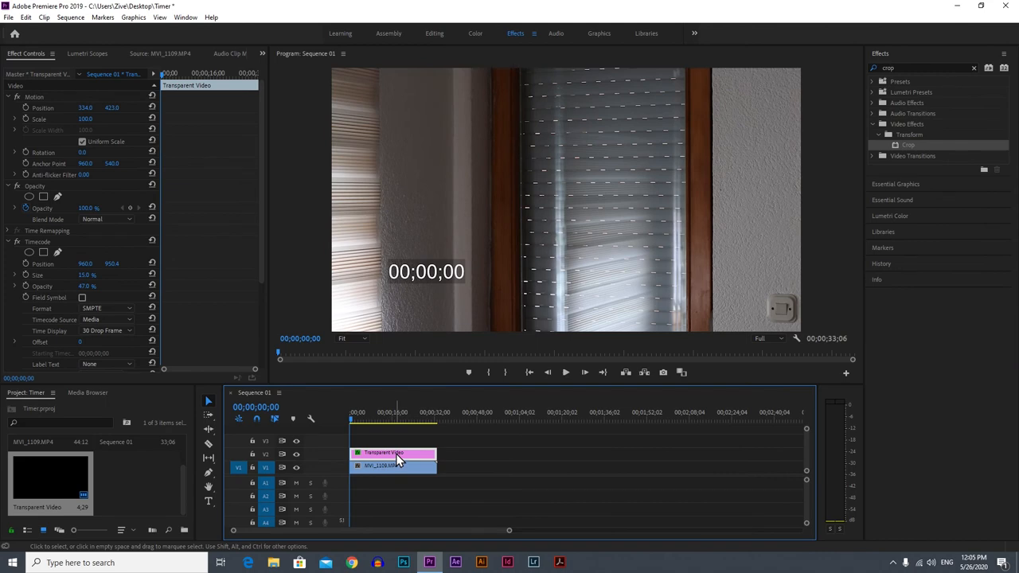
right_click(396, 459)
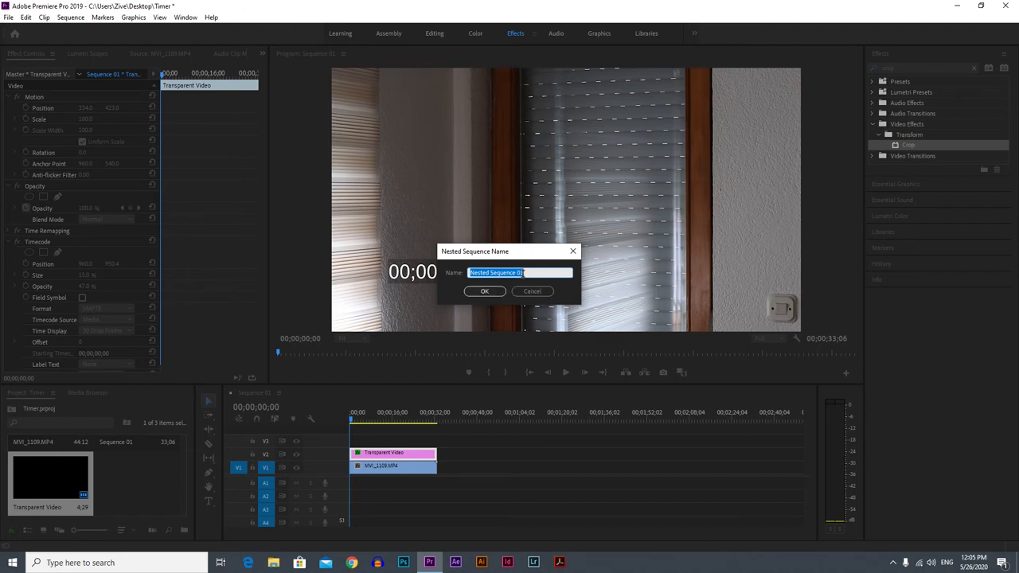
- Name the nested sequence 'Timer' and confirm it
text(T)
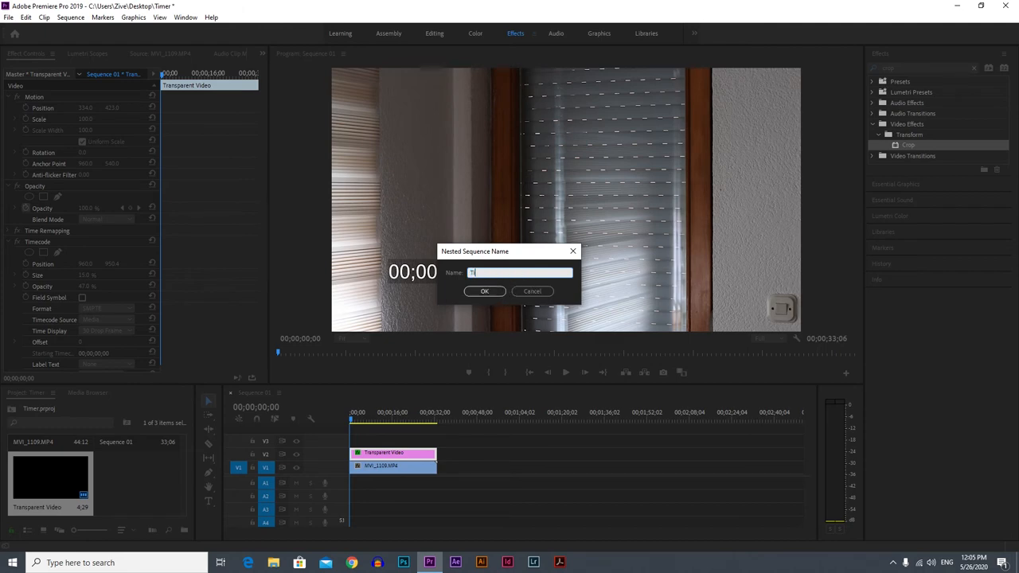
text(imer)
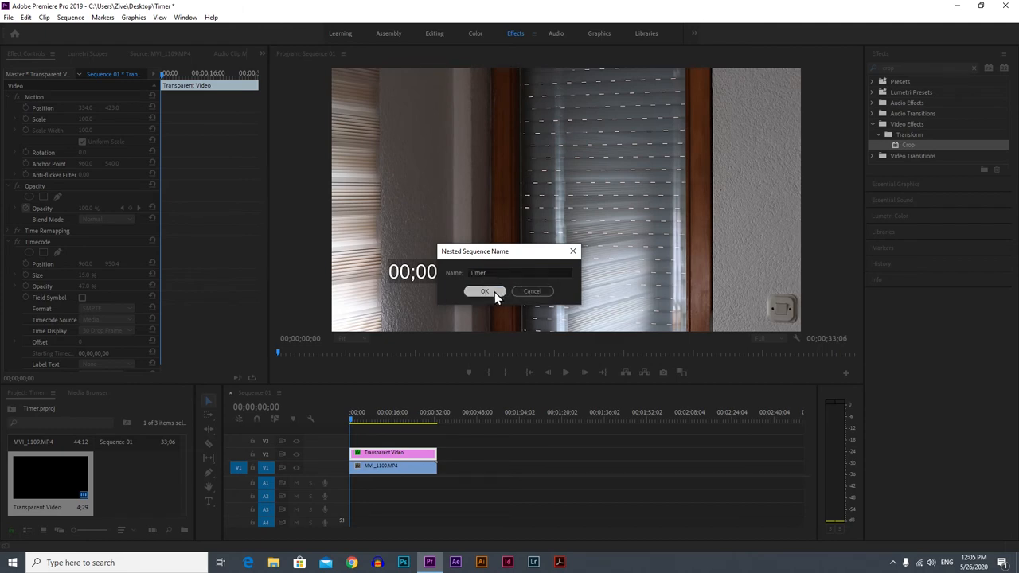
click(484, 291)
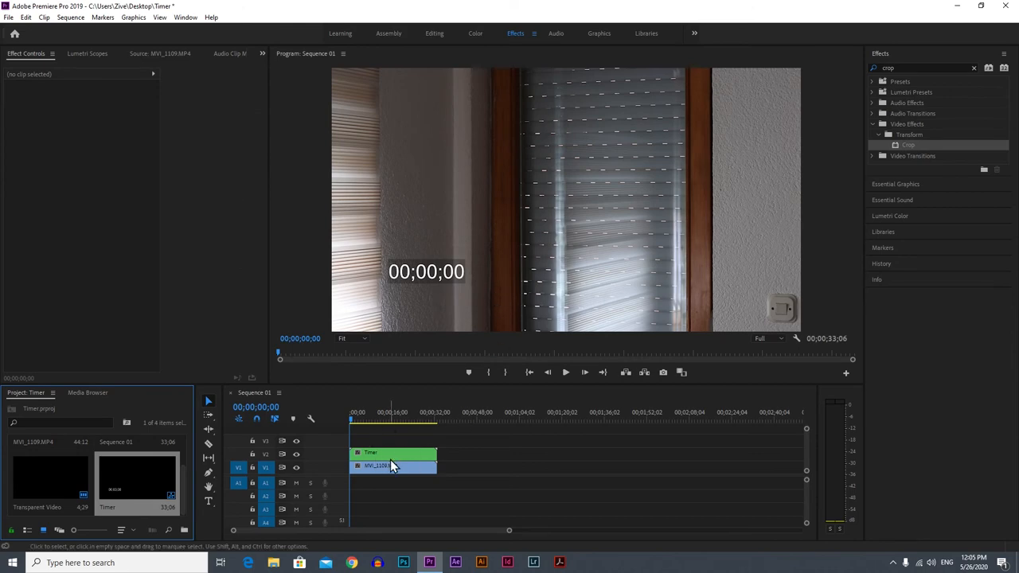
click(390, 452)
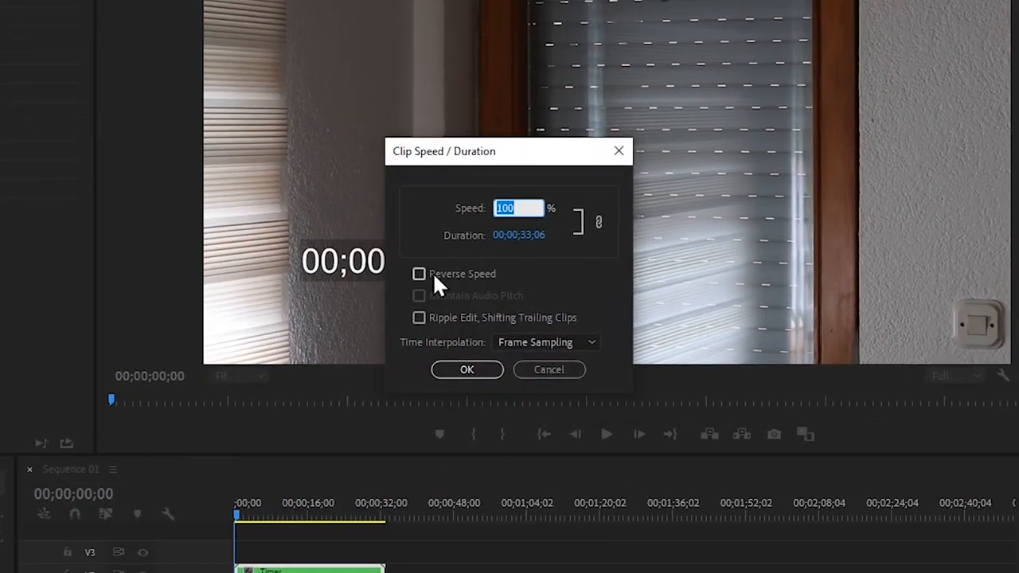
- Enable Reverse Speed on the Timer clip and play to check the countdown
click(418, 274)
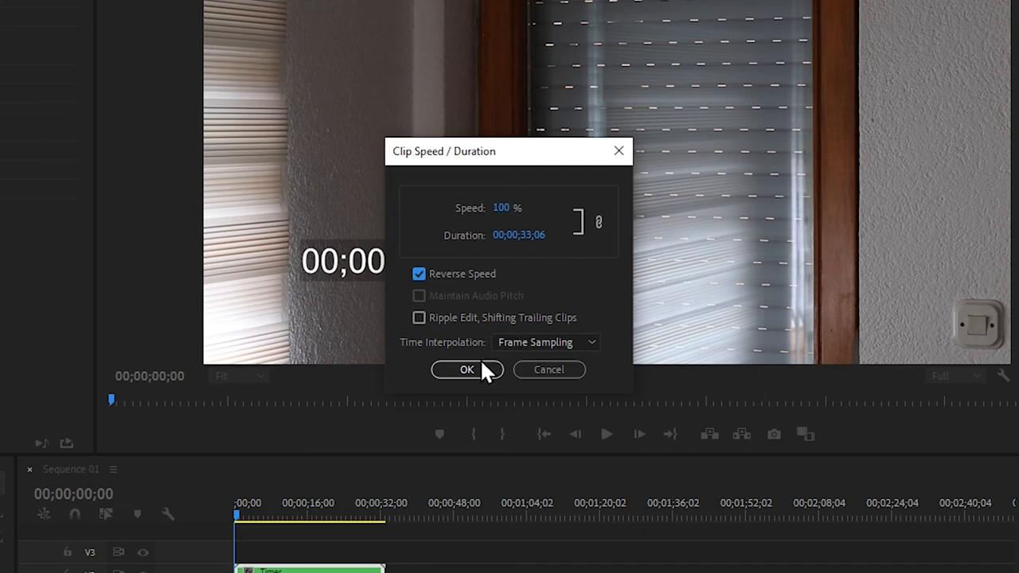
click(467, 369)
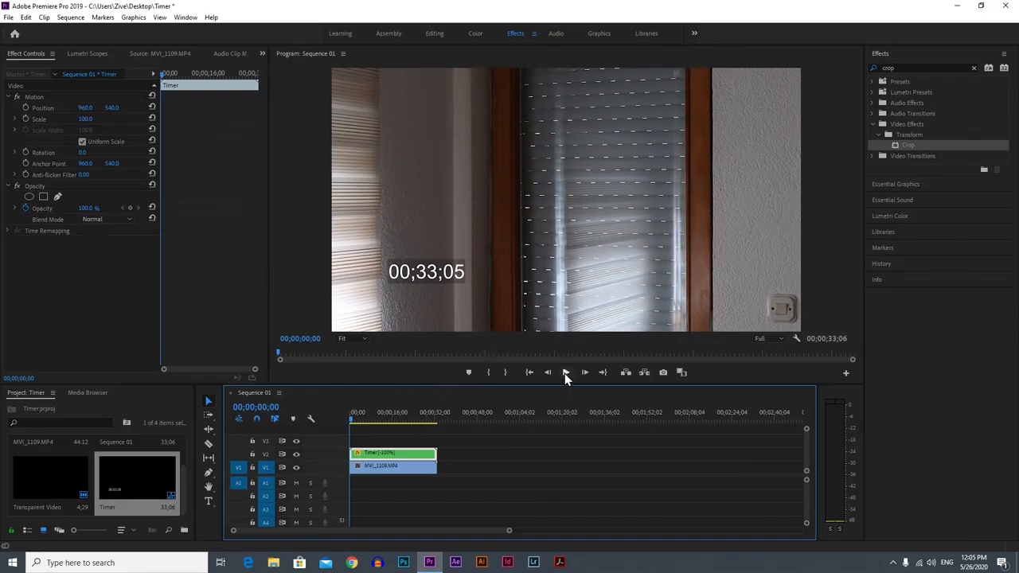
click(565, 372)
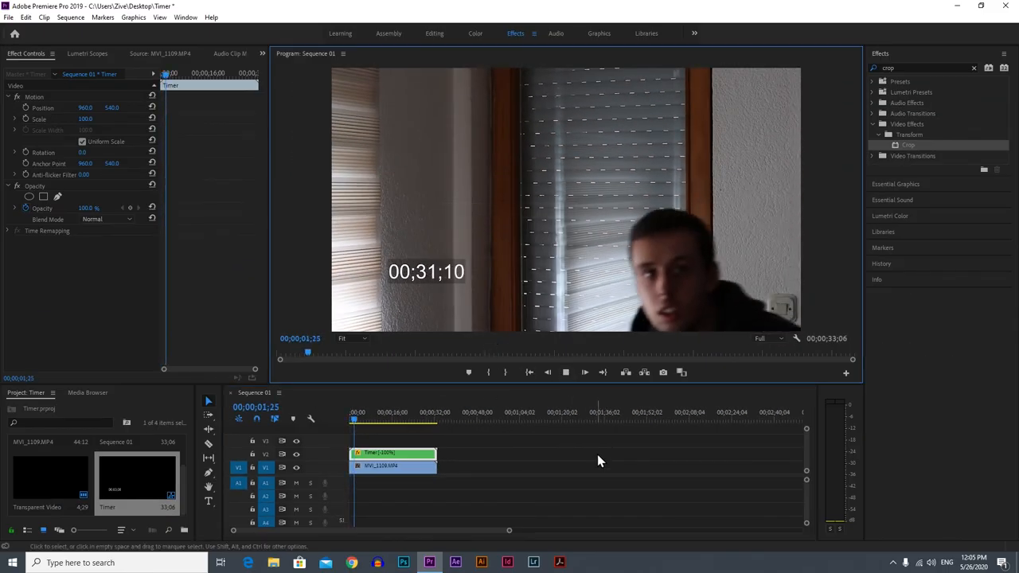